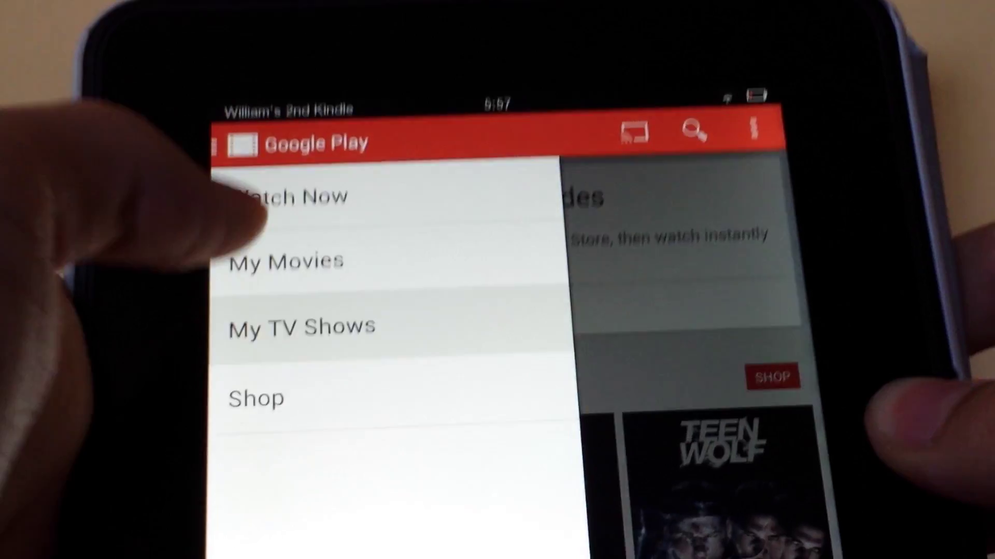
Switch from My Movies to the My TV Shows library showing recommended series like The Walking Dead.
left_click(286, 261)
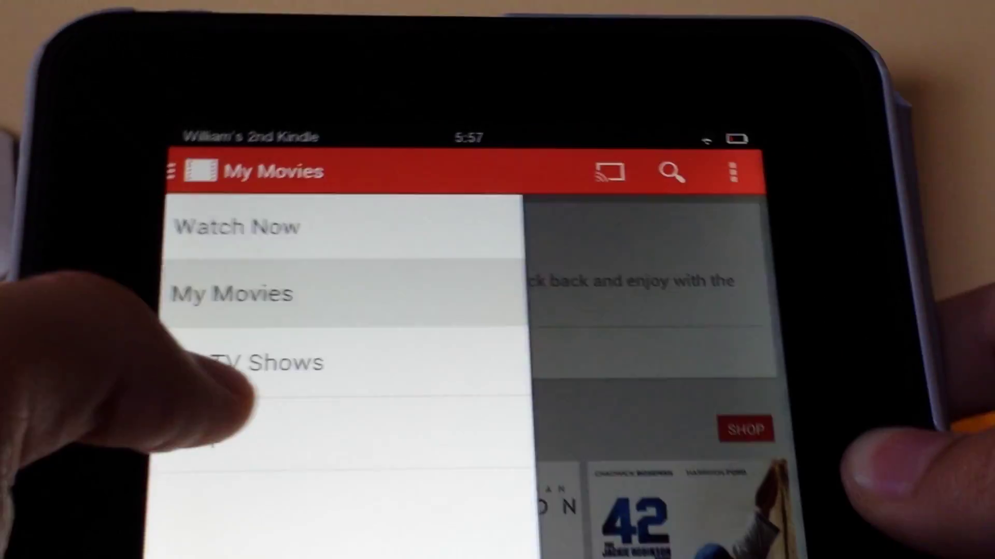
left_click(256, 363)
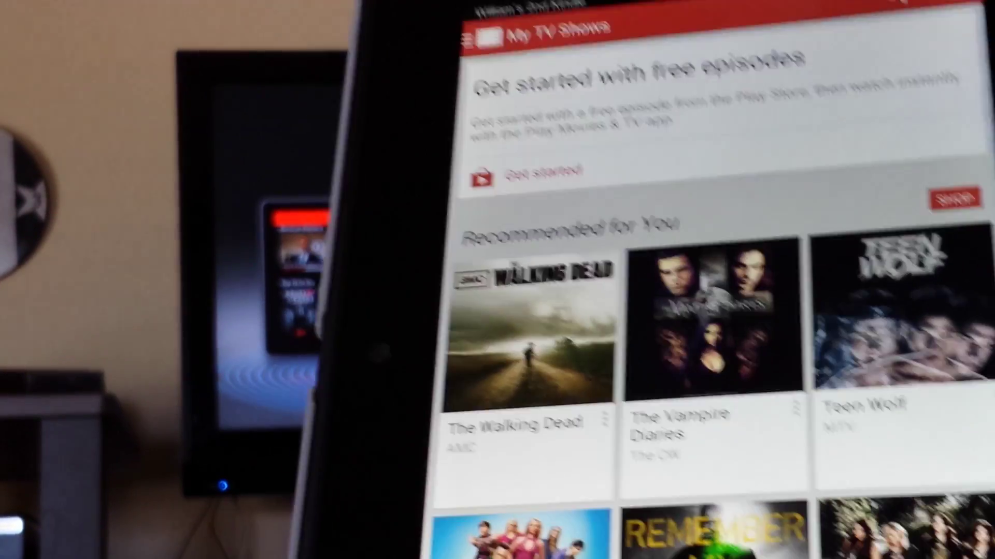